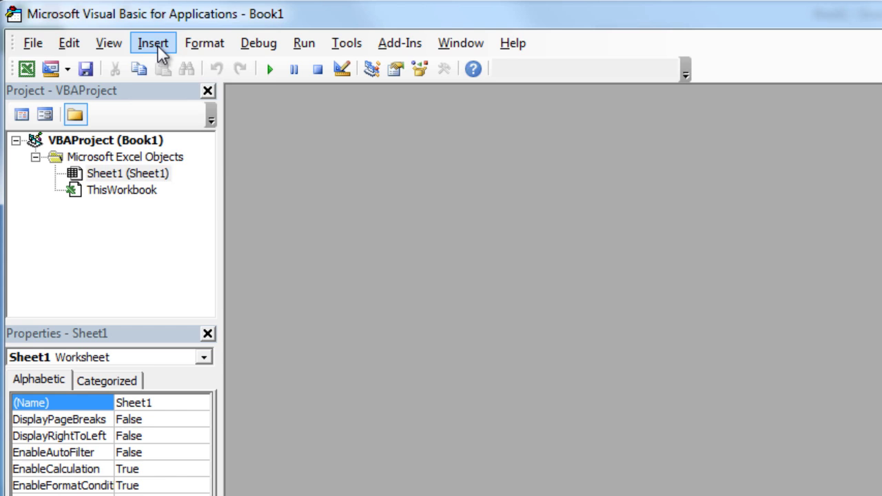
Add a new class module, Class1, to the Book1 project via Insert > Class Module.
{"action": "left_click", "coordinate": [153, 42]}
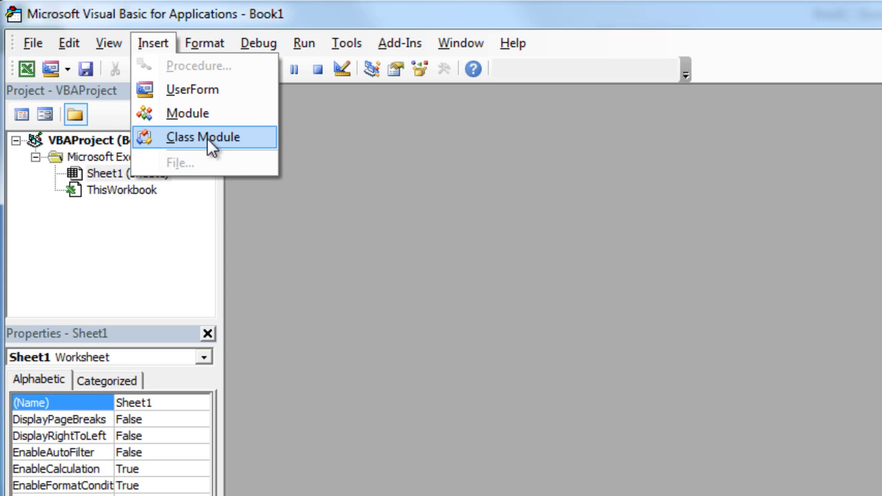
{"action": "left_click", "coordinate": [204, 138]}
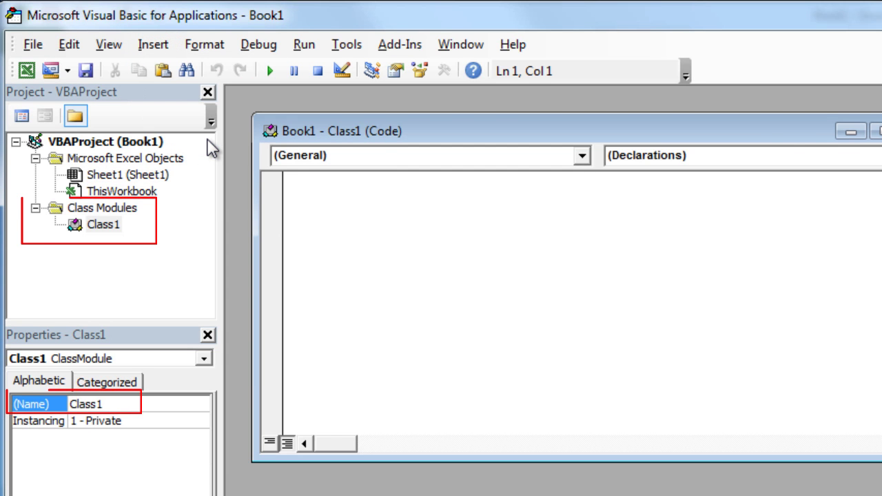
{"action": "mouse_move", "coordinate": [873, 160]}
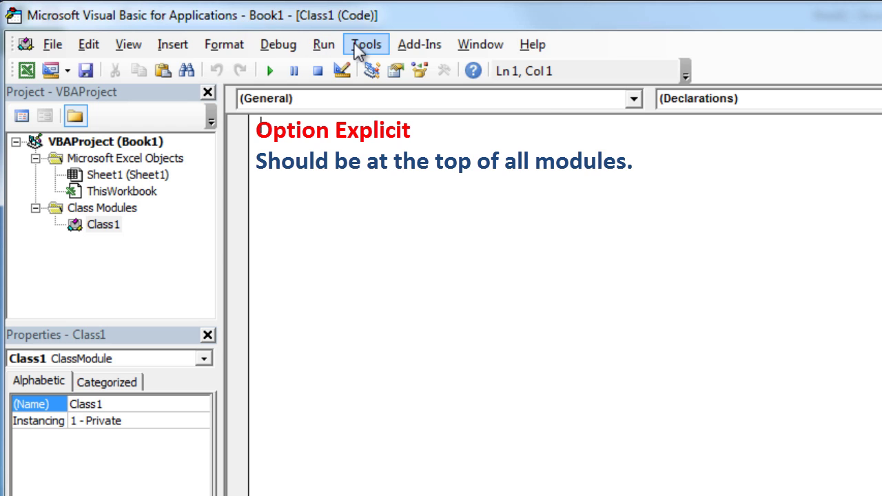
Turn on Require Variable Declaration in the editor Options and confirm.
{"action": "left_click", "coordinate": [365, 44]}
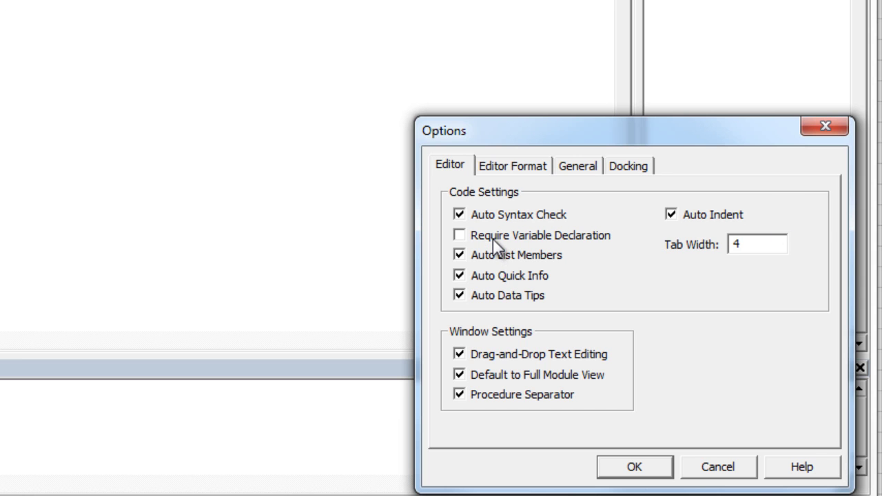
{"action": "left_click", "coordinate": [459, 234]}
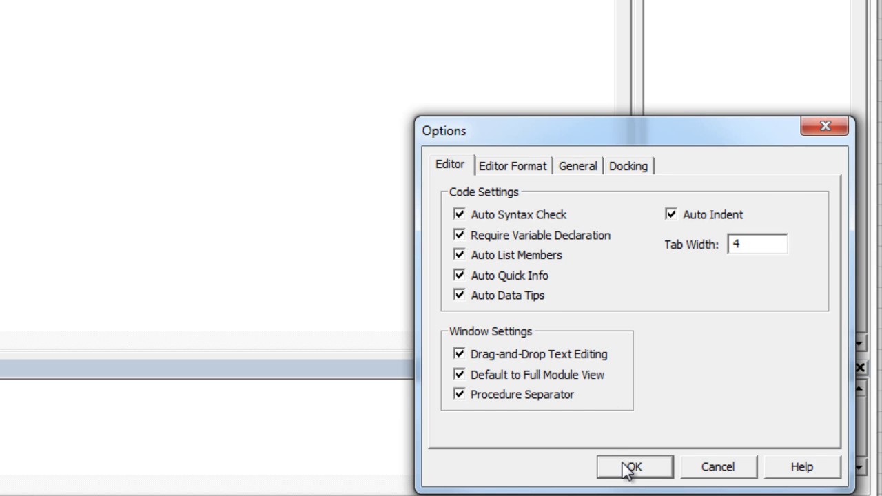
{"action": "left_click", "coordinate": [630, 466]}
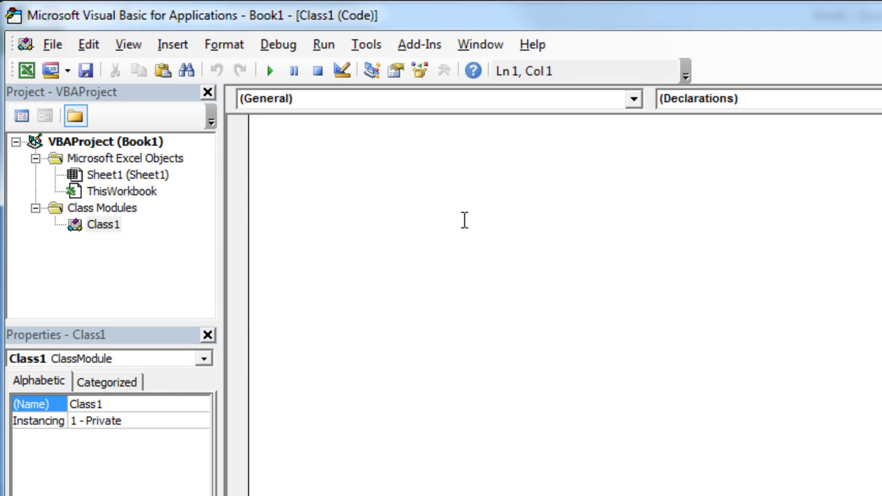
Write Option Explicit as the first line of the Class1 module.
{"action": "type", "text": "option e"}
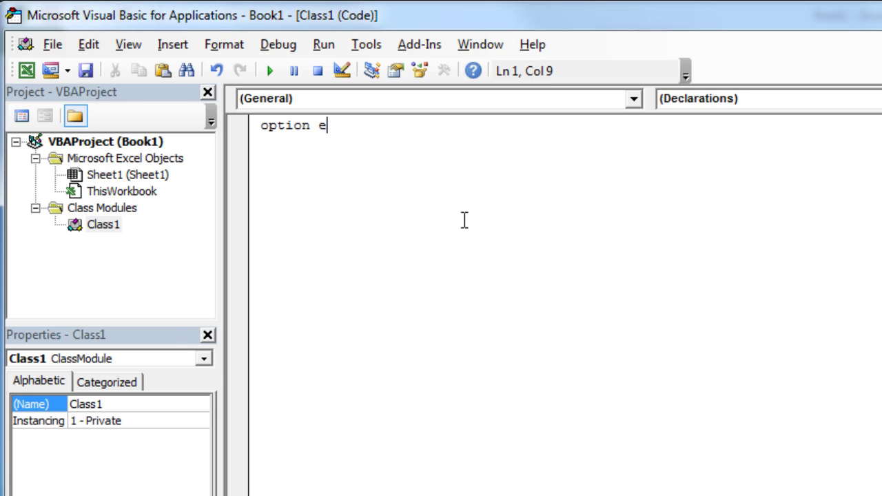
{"action": "type", "text": "xplicit"}
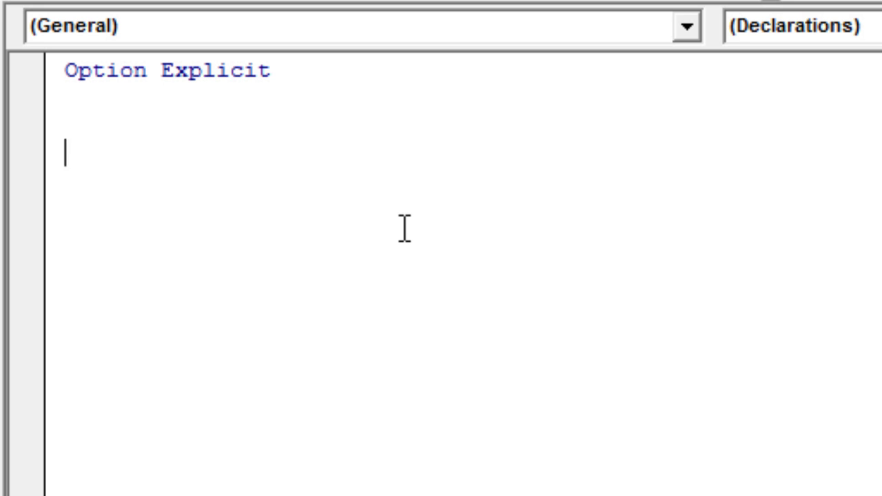
Add a properties comment and public String properties Brand, Model, FuelType, EngineSize and Doors.
{"action": "type", "text": "' These are proper"}
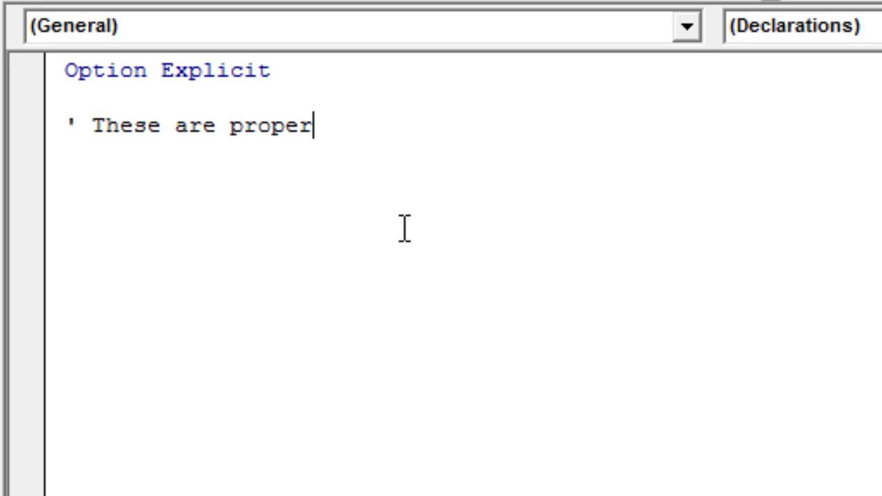
{"action": "type", "text": "ties"}
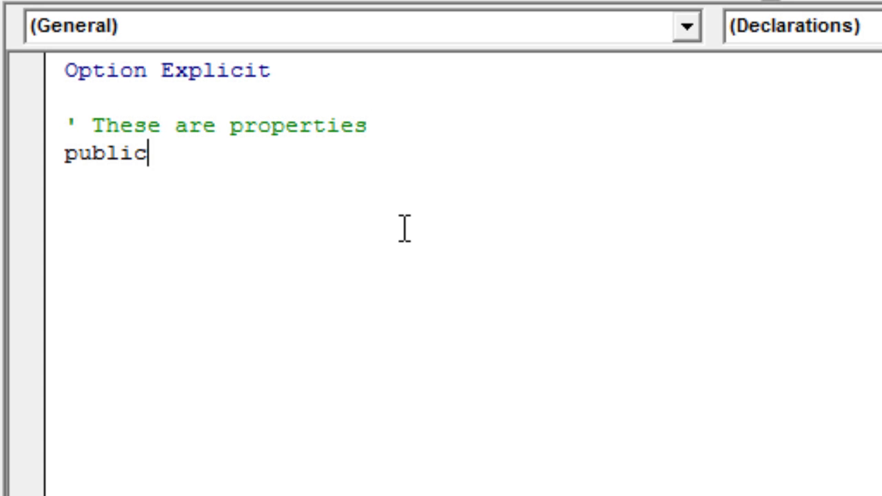
{"action": "type", "text": "Brand As String"}
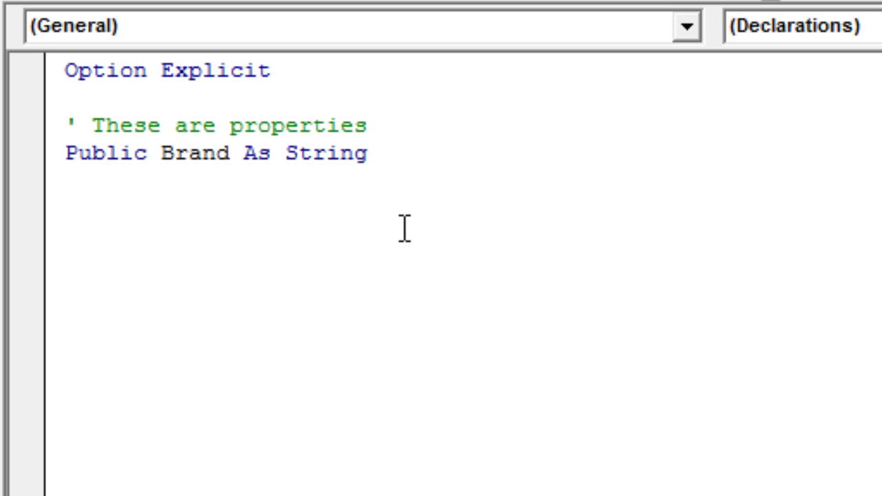
{"action": "type", "text": "public Model as String"}
{"action": "type", "text": "public F"}
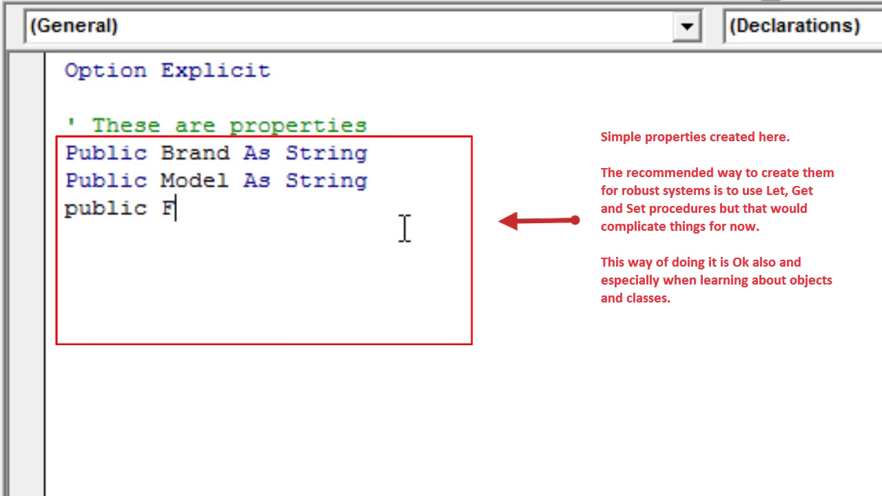
{"action": "type", "text": "uelType As String"}
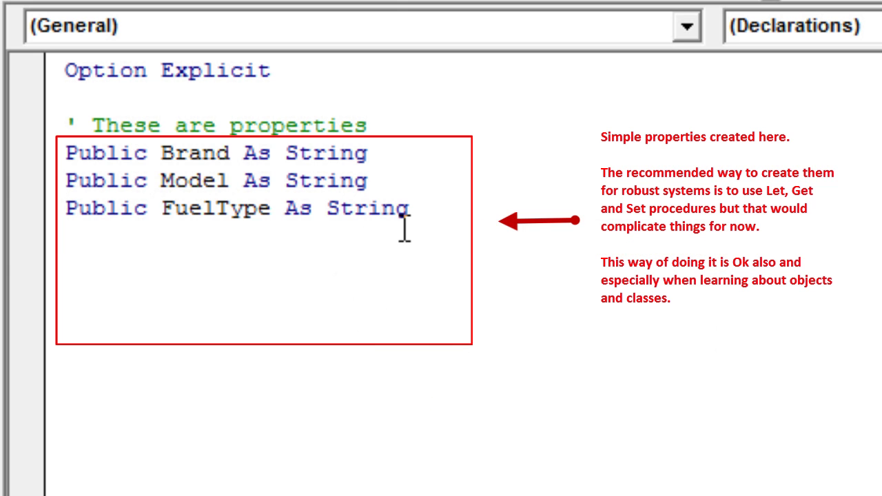
{"action": "type", "text": "public EngineSize As String"}
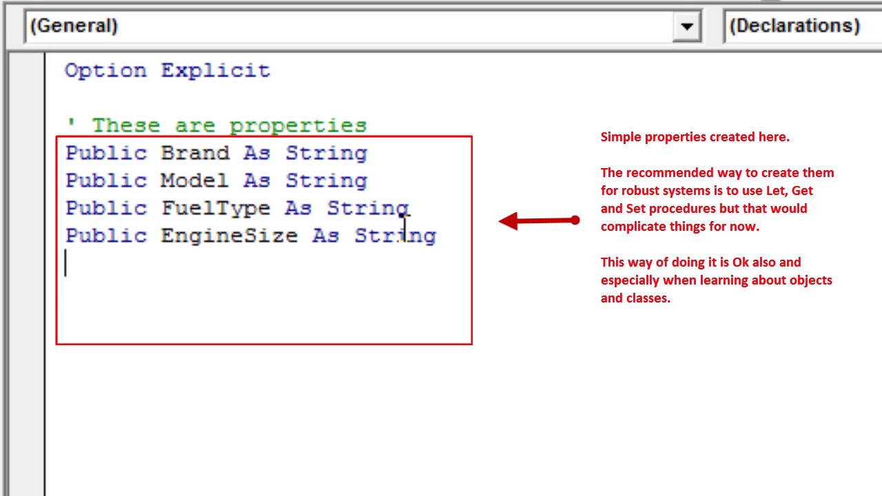
{"action": "type", "text": "public Doors as String"}
{"action": "type", "text": "Sub Start"}
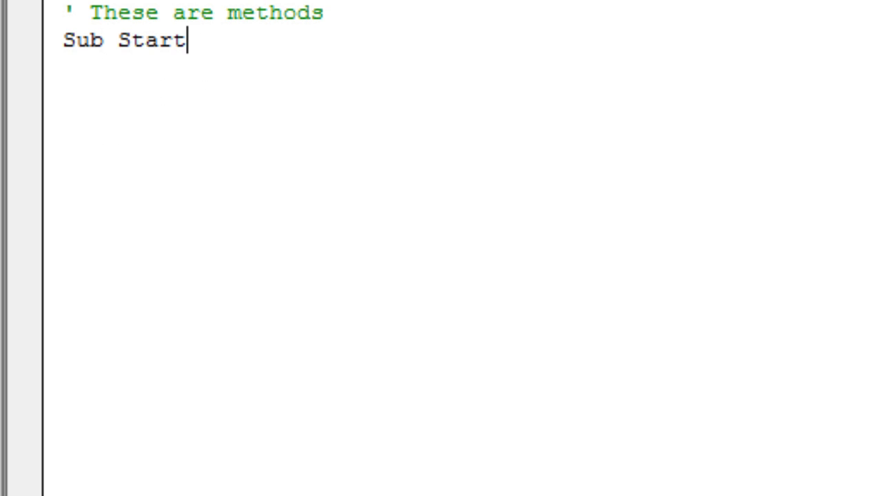
Write a StartEngine method with a placeholder comment and an "Engine Started" message box.
{"action": "type", "text": "Engine("}
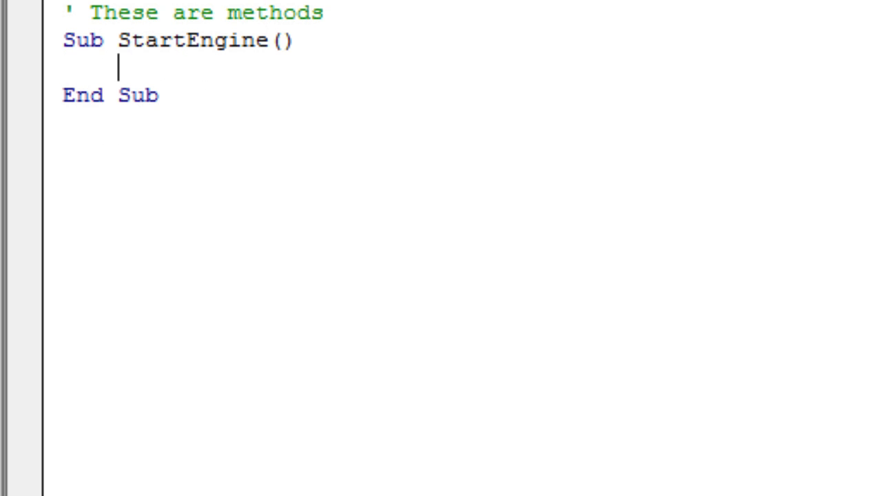
{"action": "type", "text": "' Code for start e"}
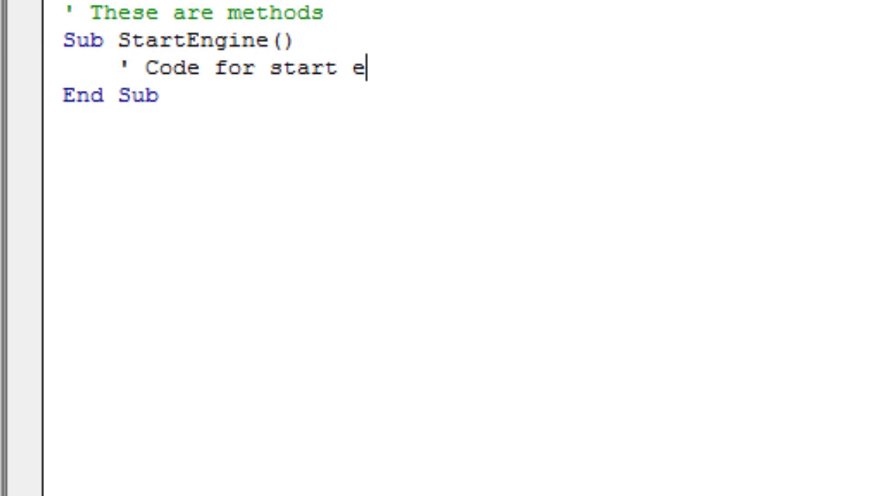
{"action": "type", "text": "ngine goes here."}
{"action": "type", "text": "msgbc"}
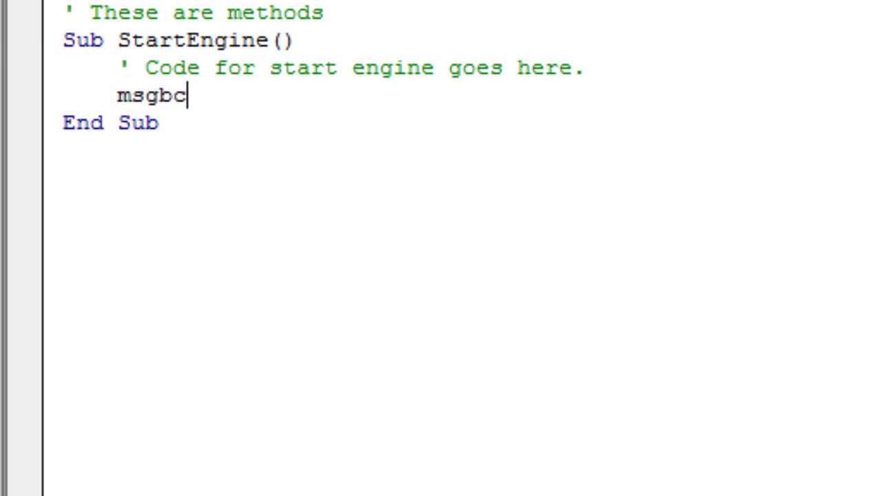
{"action": "type", "text": "ox \"\""}
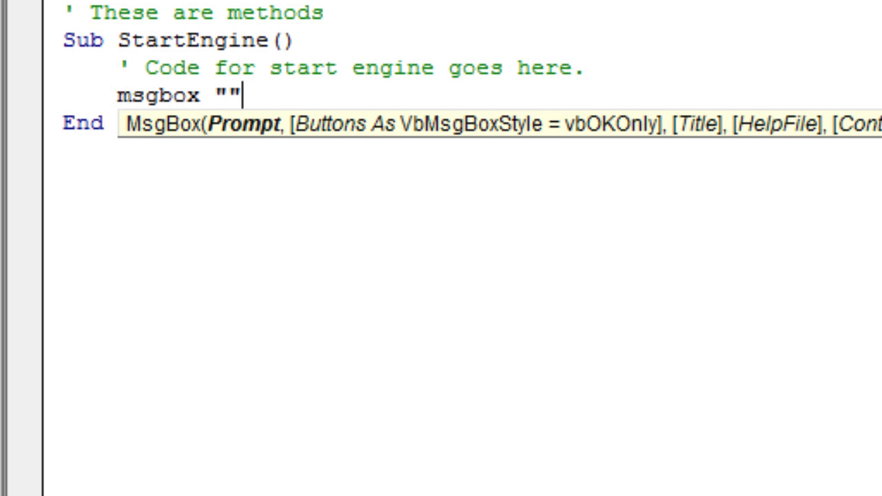
{"action": "type", "text": "Engine Start"}
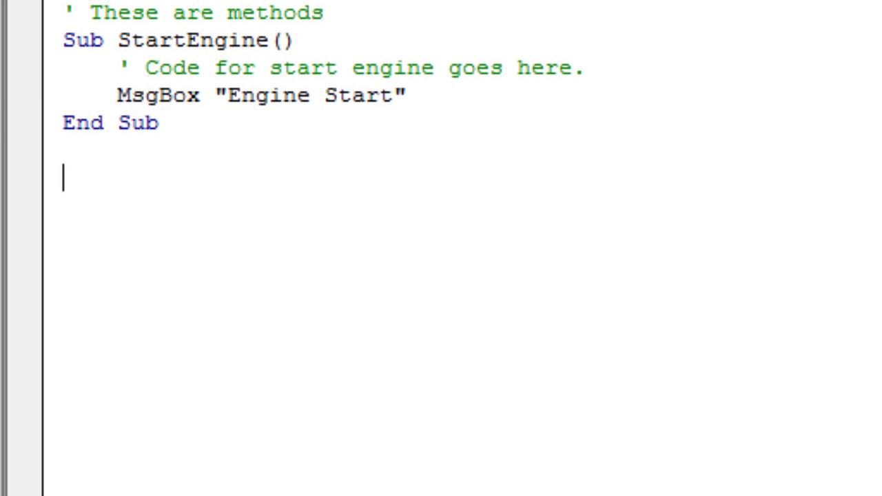
Write a StopEngine method with a placeholder comment and an "Engine Stop" message box.
{"action": "type", "text": "sub St"}
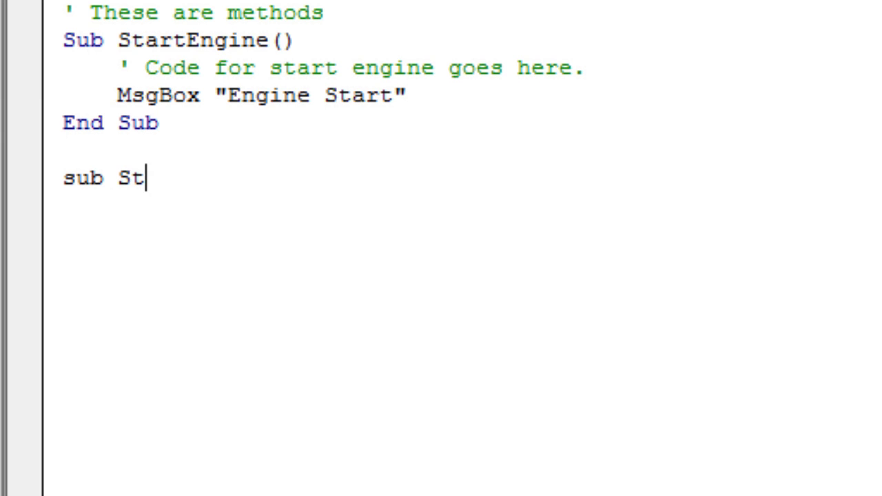
{"action": "type", "text": "opEngine()"}
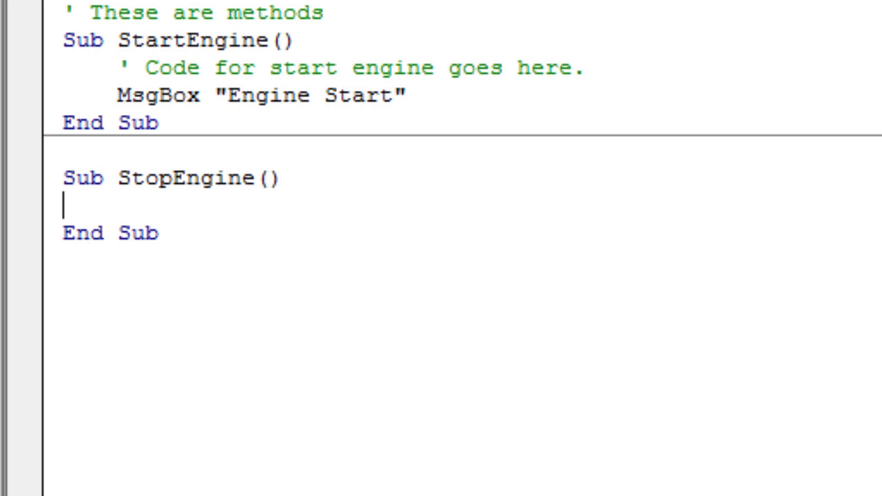
{"action": "type", "text": "' Code for"}
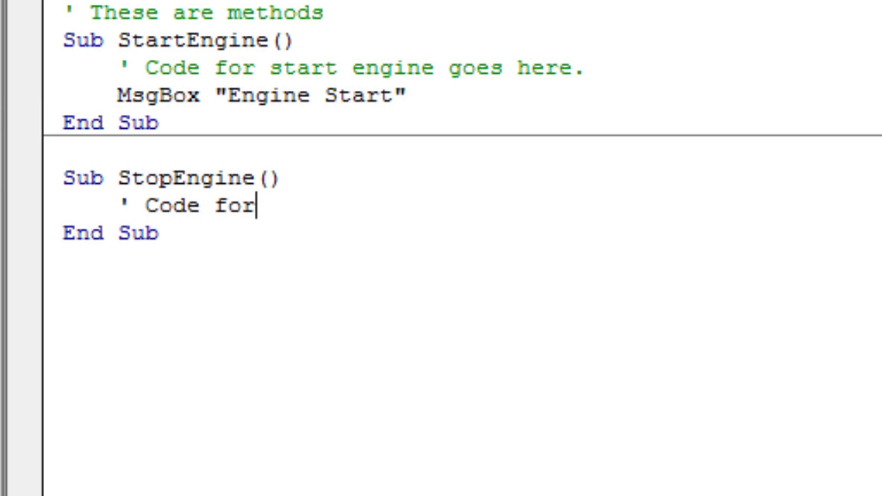
{"action": "type", "text": "stop engine go"}
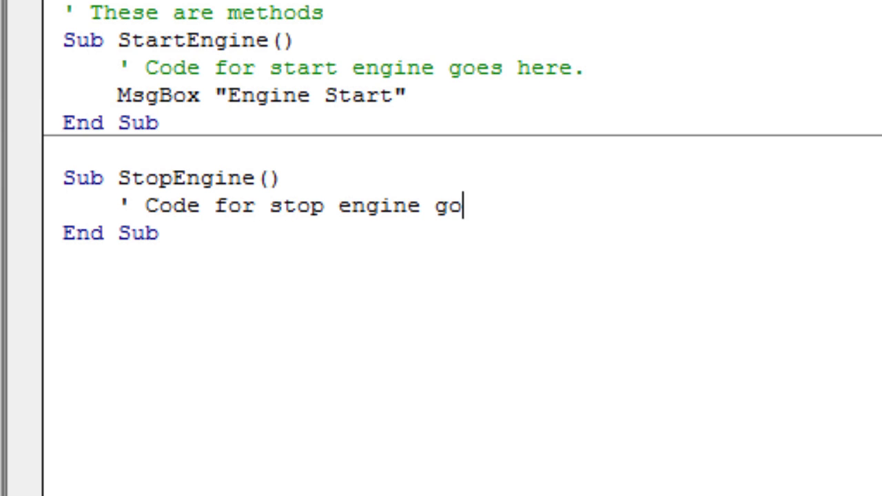
{"action": "type", "text": "es here"}
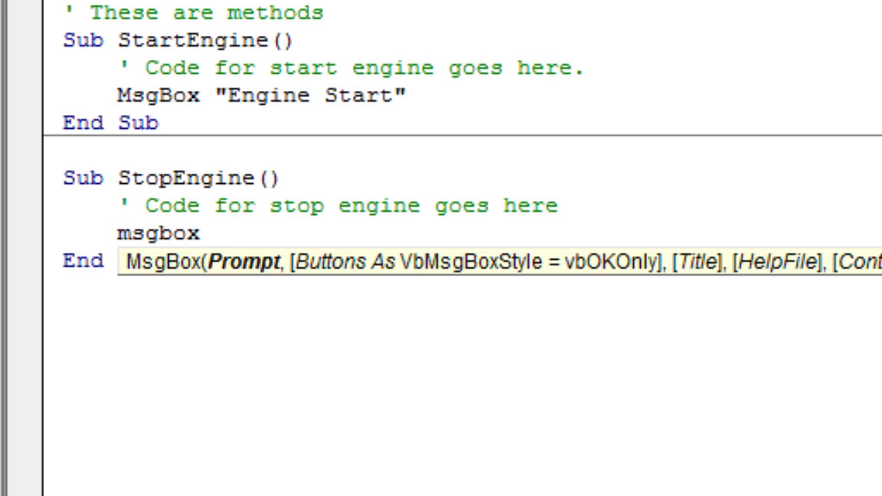
{"action": "type", "text": "\"Engine Stop\""}
{"action": "type", "text": "Sub Acc"}
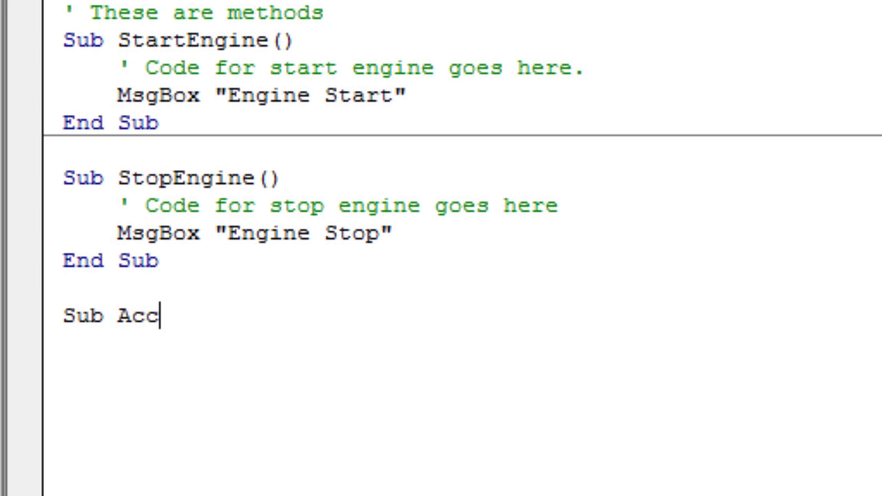
Write Accelerate and Brake methods, each with a comment and its own message box.
{"action": "type", "text": "elerate()"}
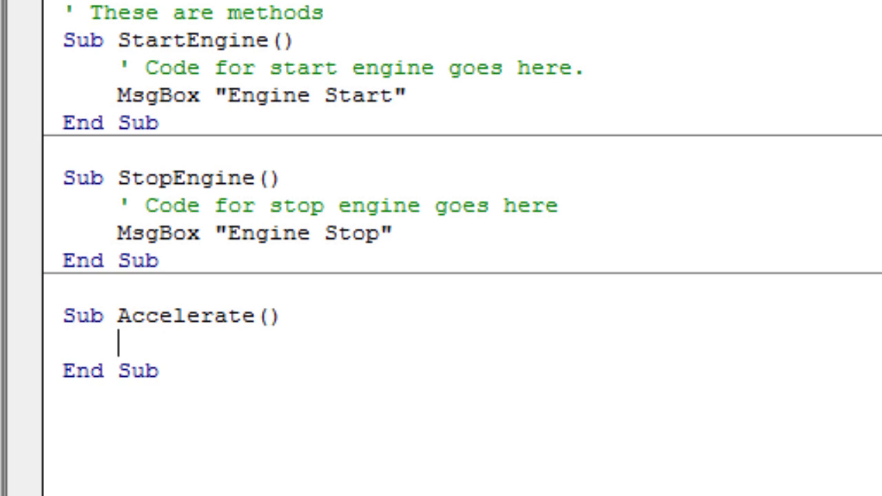
{"action": "type", "text": "' Accelerate c"}
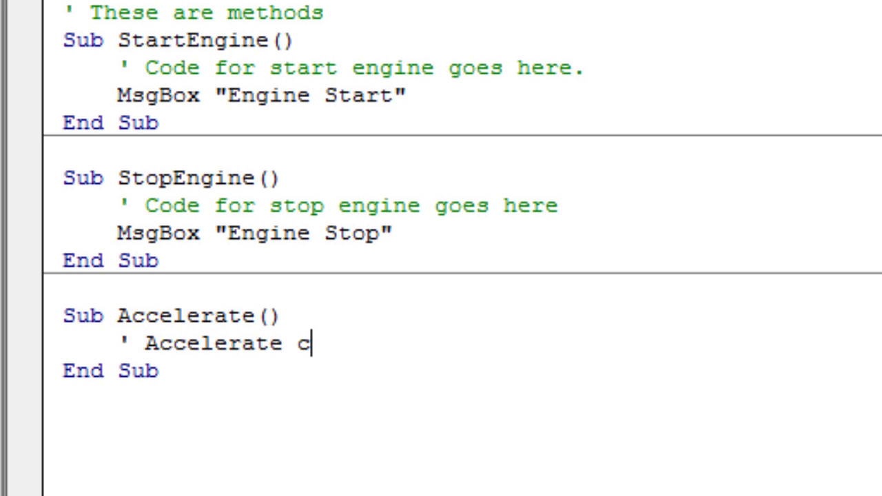
{"action": "type", "text": "ode goes here"}
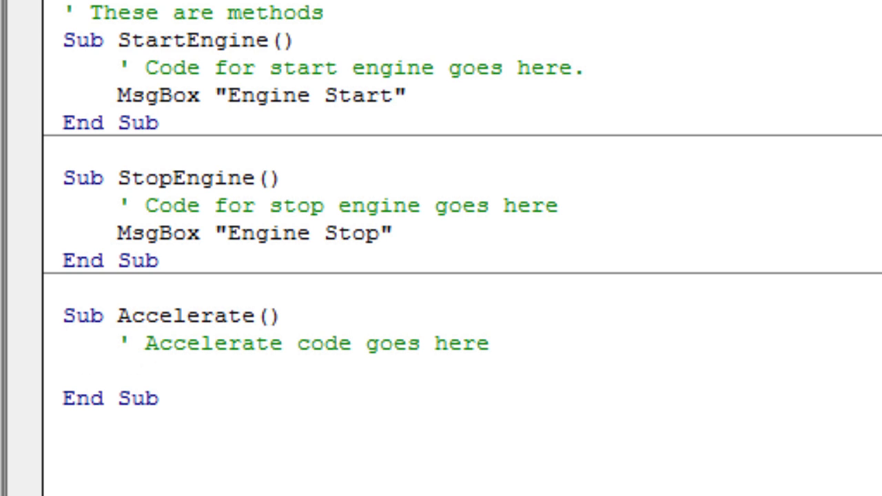
{"action": "type", "text": "msgbox \"s\""}
{"action": "type", "text": "sub"}
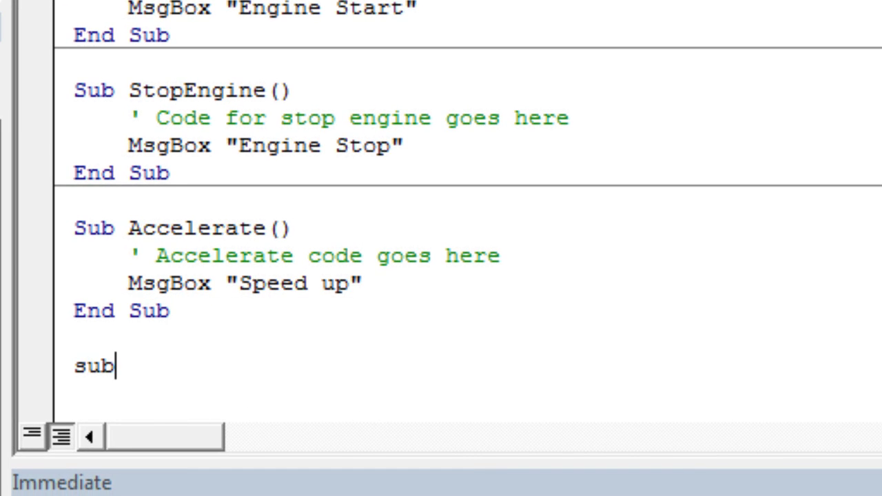
{"action": "type", "text": "Brake()"}
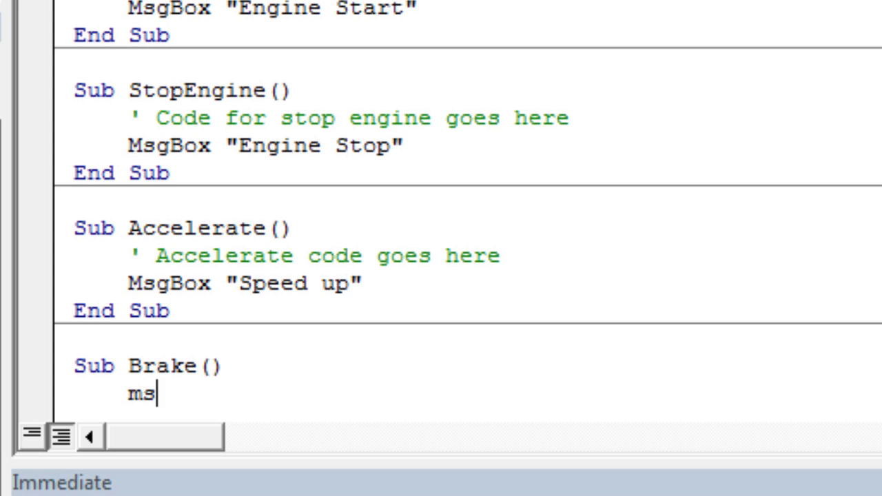
{"action": "type", "text": "gbox \"Bra"}
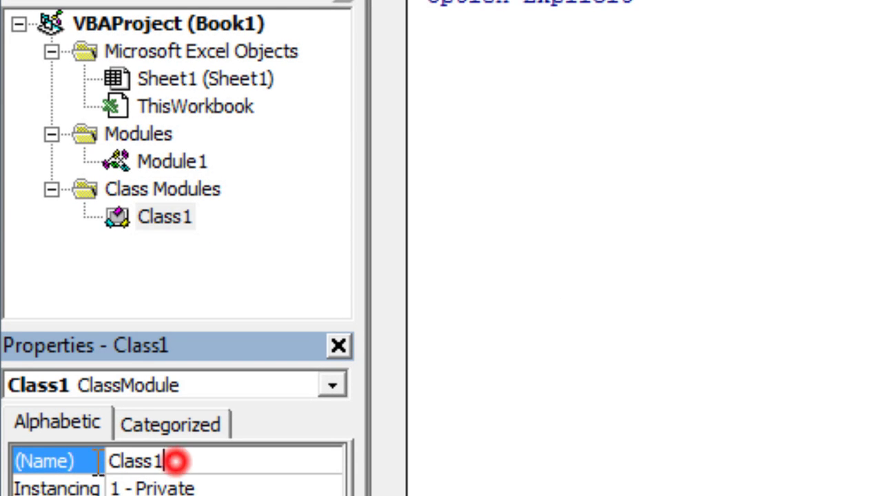
Rename the Class1 module to clsCar in the Properties window.
{"action": "type", "text": "cls"}
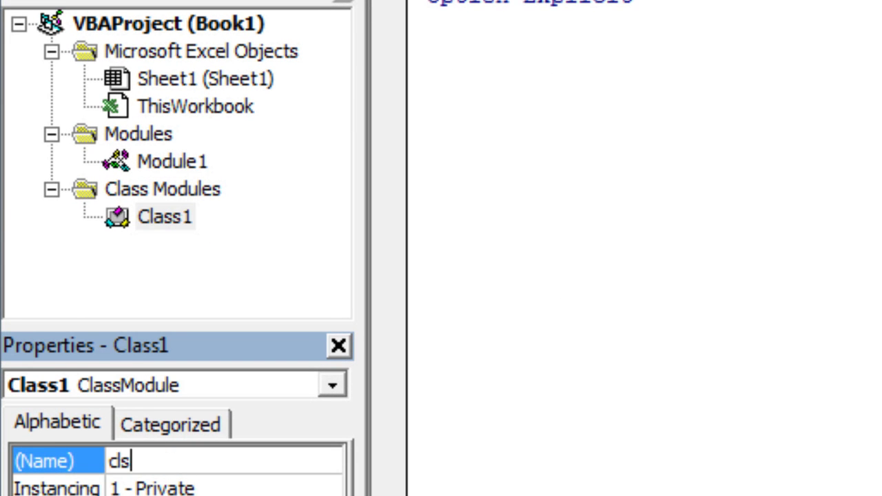
{"action": "type", "text": "Car"}
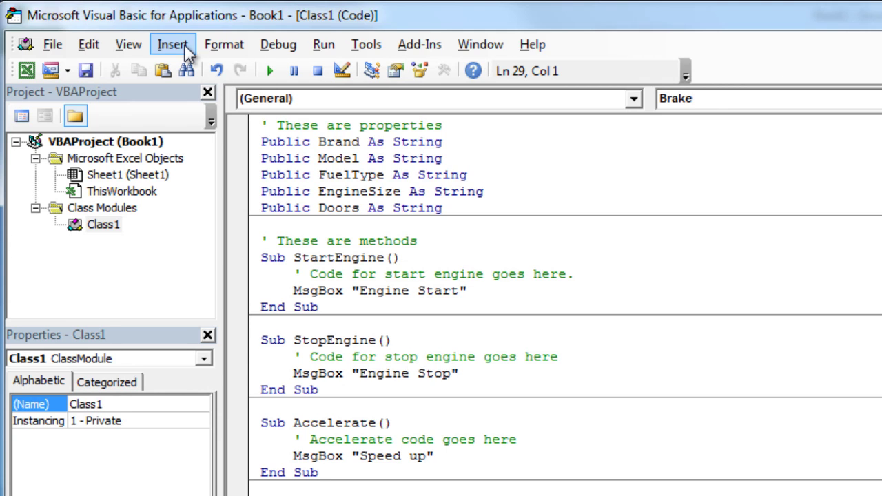
Insert a new standard module and name it mMain in the Properties window.
{"action": "left_click", "coordinate": [190, 44]}
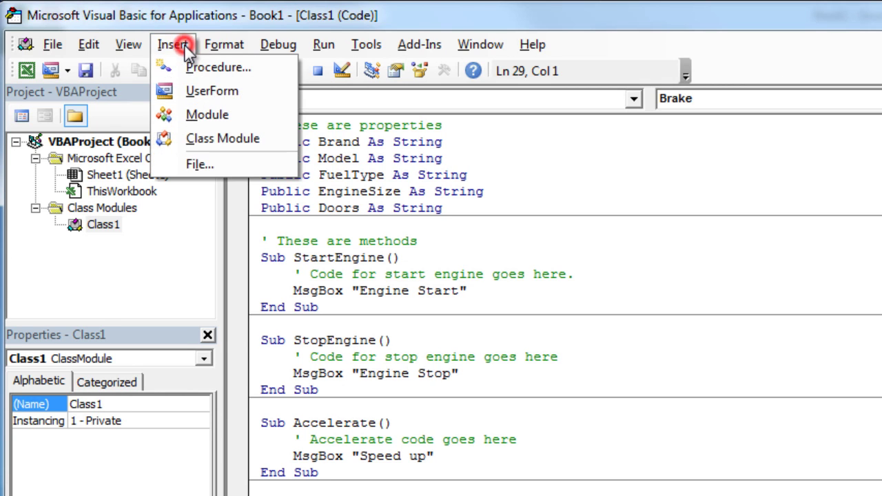
{"action": "left_click", "coordinate": [206, 114]}
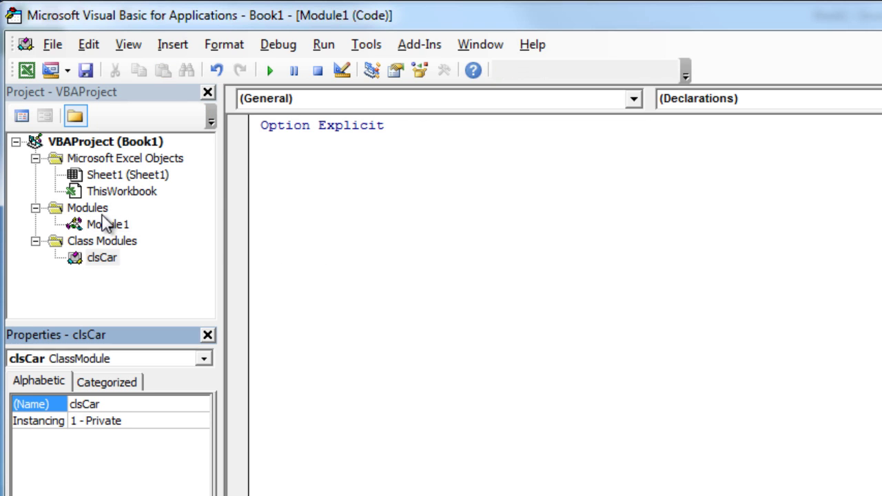
{"action": "left_click", "coordinate": [108, 223]}
{"action": "type", "text": "m"}
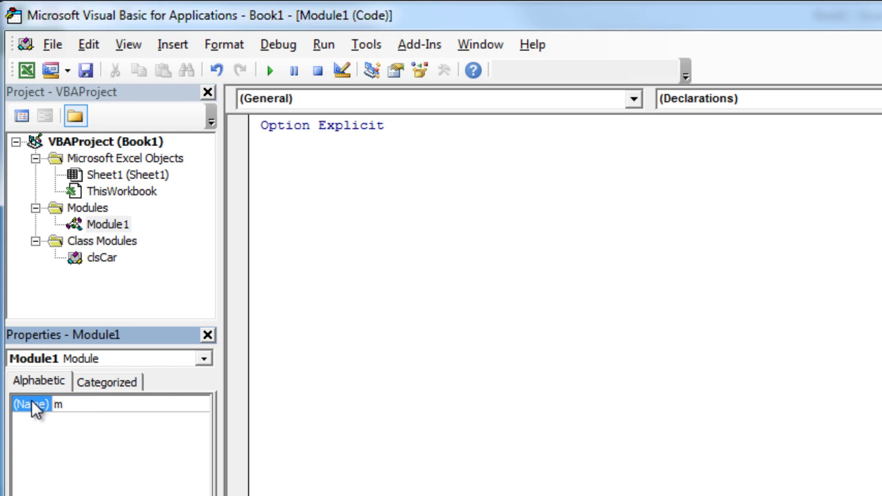
{"action": "type", "text": "Main"}
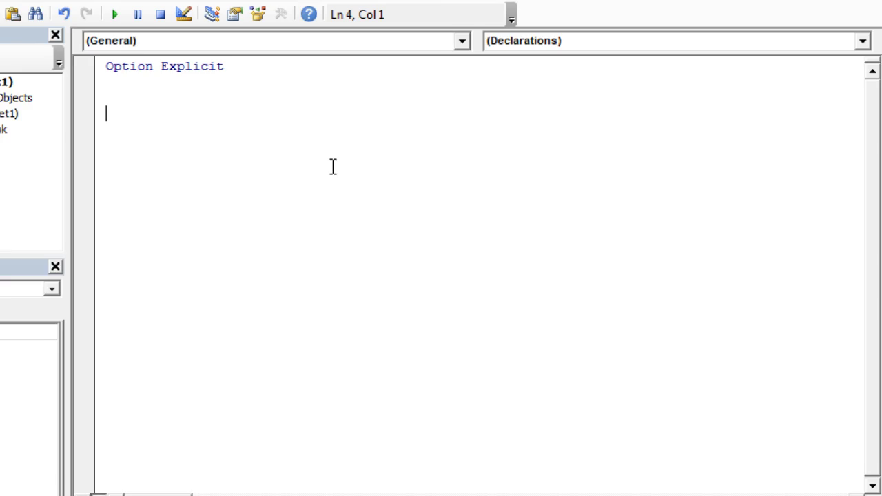
Write Sub TestCars declaring myChrysler, myFord and SistersRangeRover As clsCar.
{"action": "type", "text": "Sbu"}
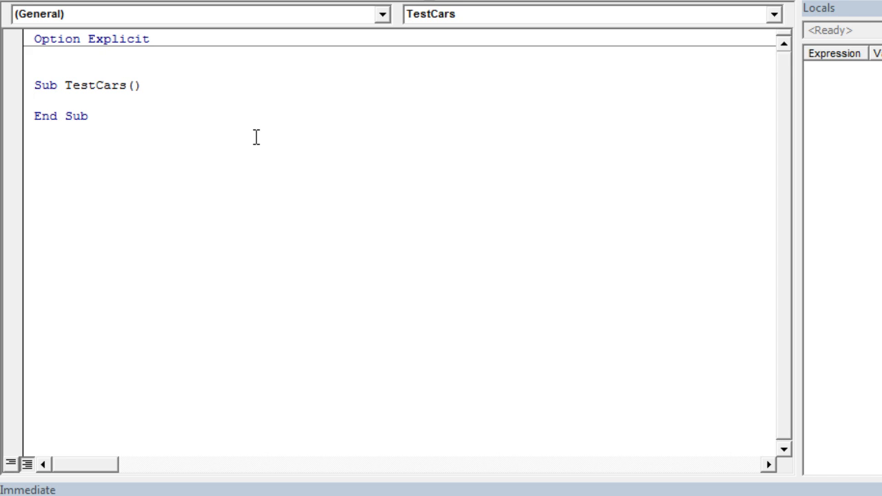
{"action": "type", "text": "dim my"}
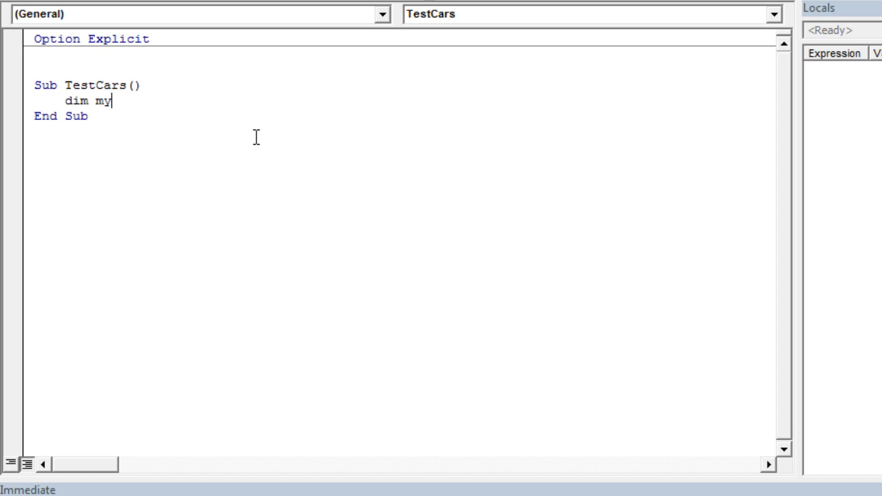
{"action": "type", "text": "Chrysler as"}
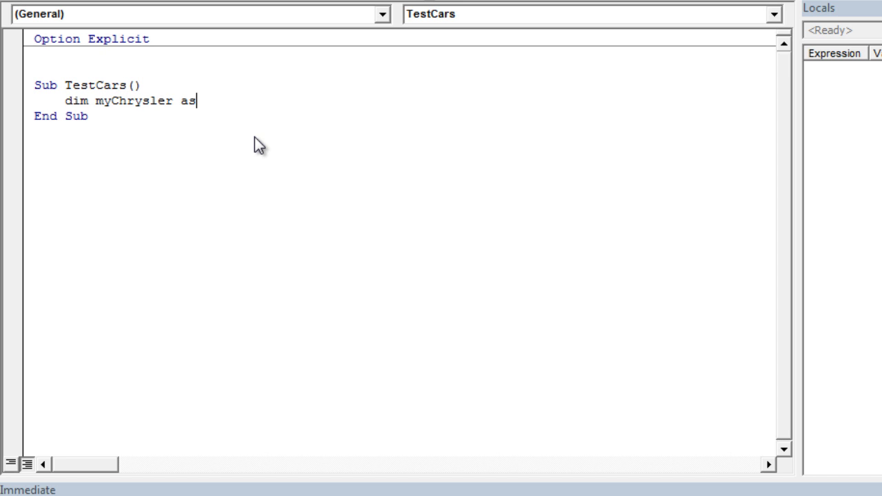
{"action": "type", "text": "clsCar"}
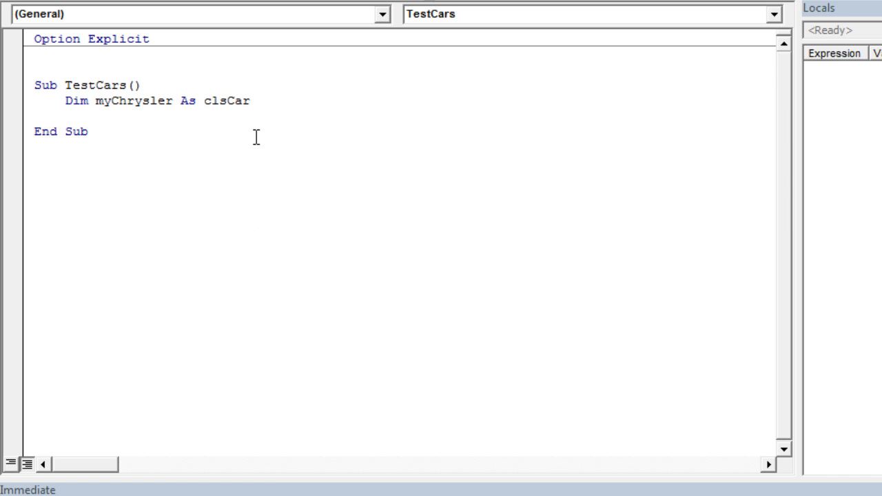
{"action": "type", "text": "dim myFo"}
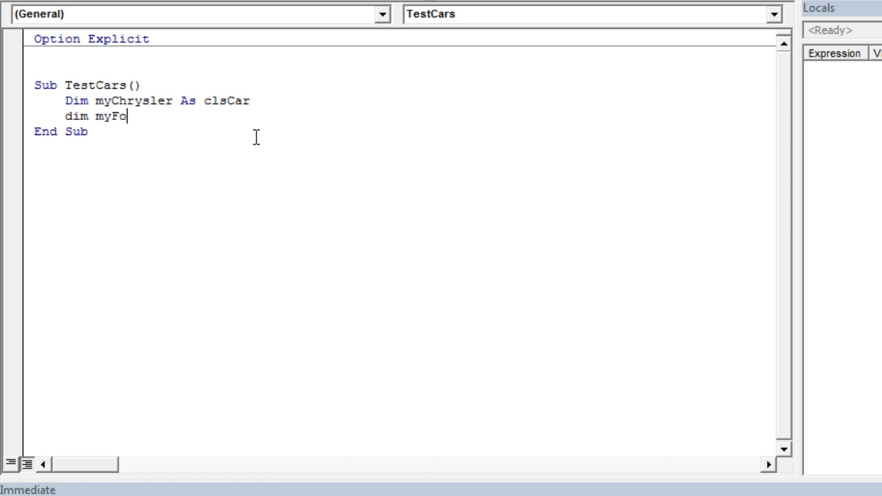
{"action": "type", "text": "rd as"}
{"action": "type", "text": "dim Si"}
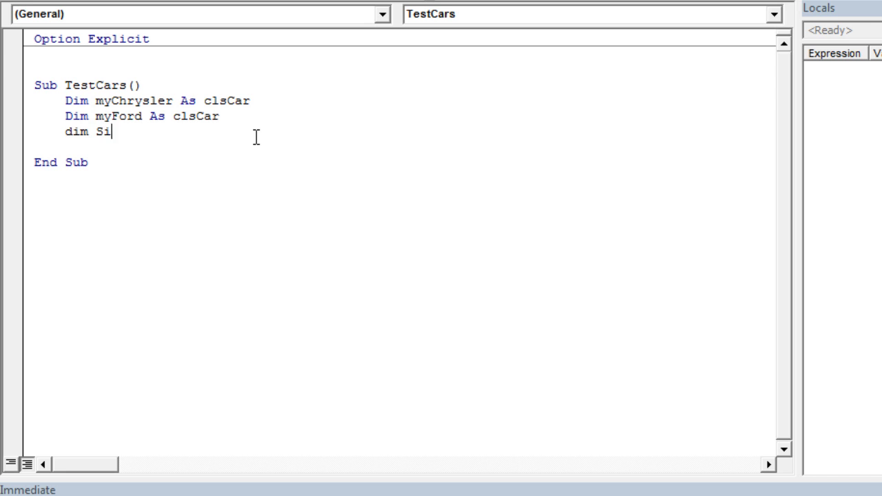
{"action": "type", "text": "stersRangeR"}
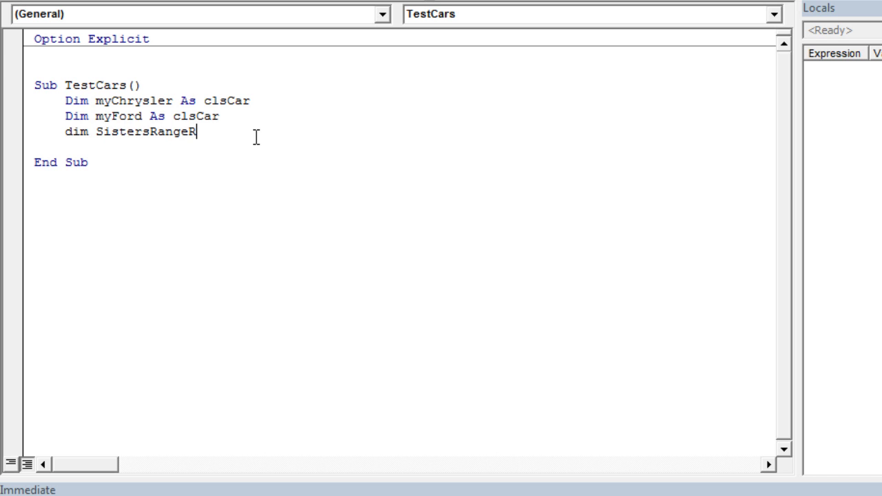
{"action": "type", "text": "over as"}
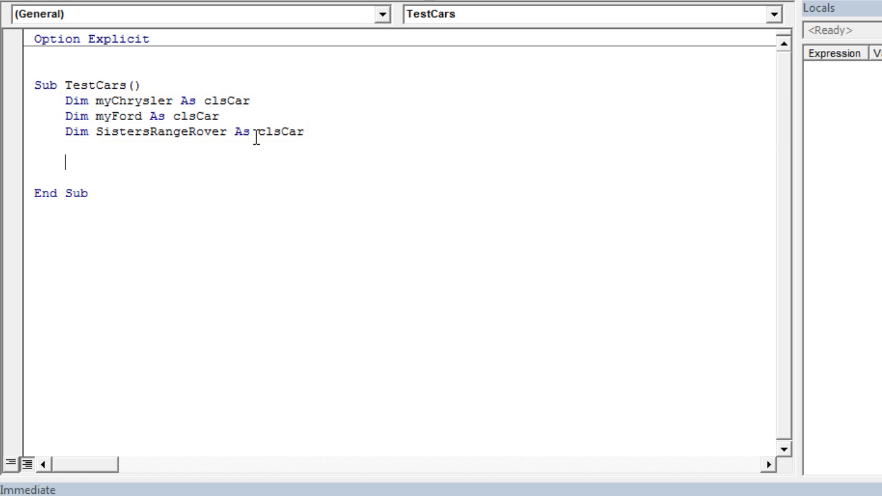
Add Set myChrysler = New clsCar and begin a With block.
{"action": "type", "text": "set mych"}
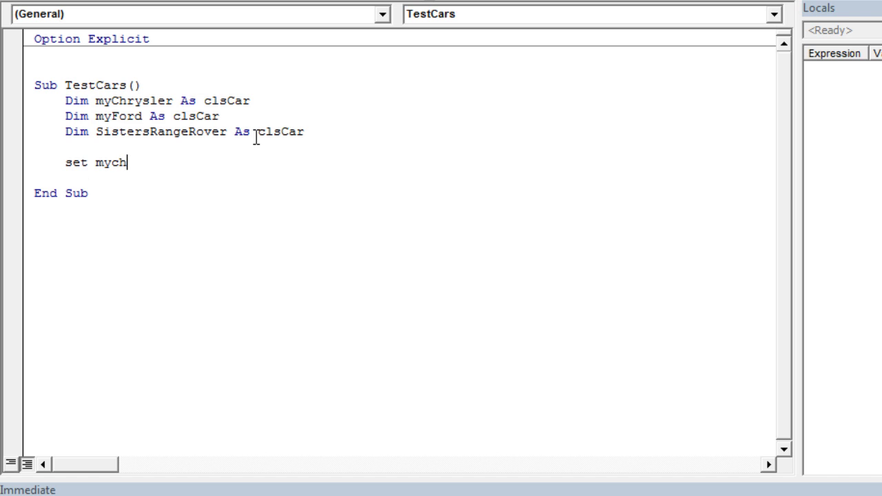
{"action": "type", "text": "rysler="}
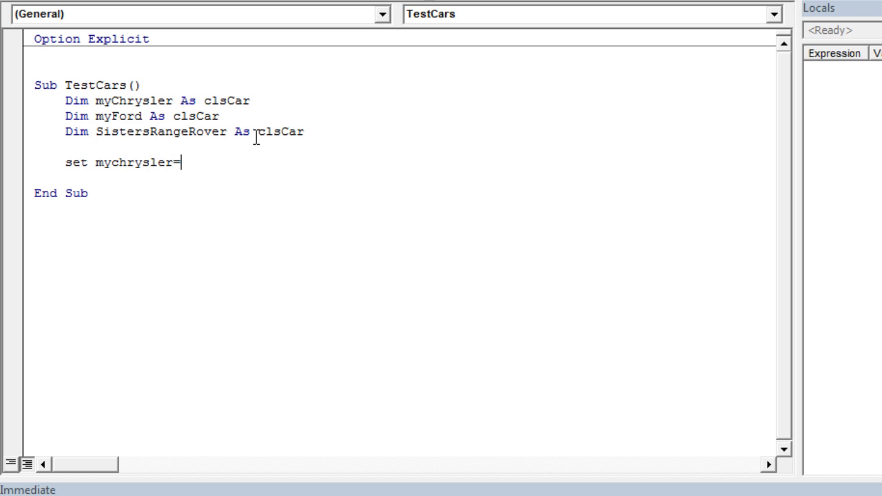
{"action": "type", "text": "new"}
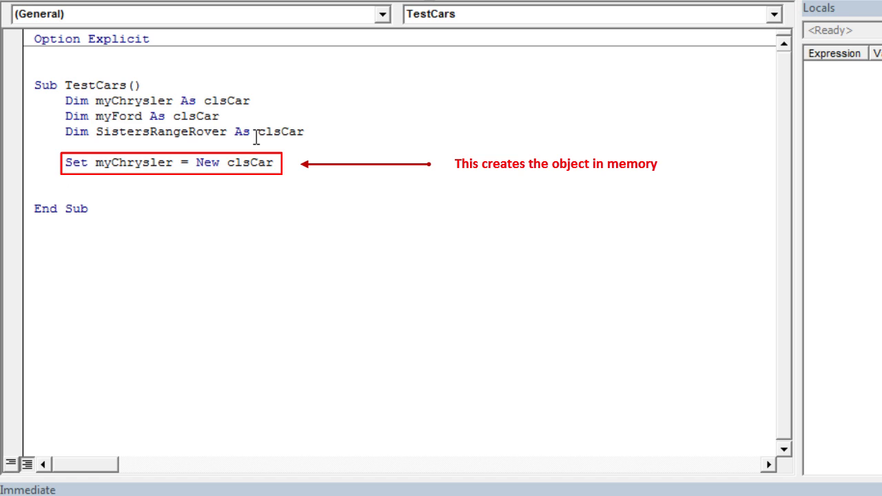
{"action": "type", "text": "with"}
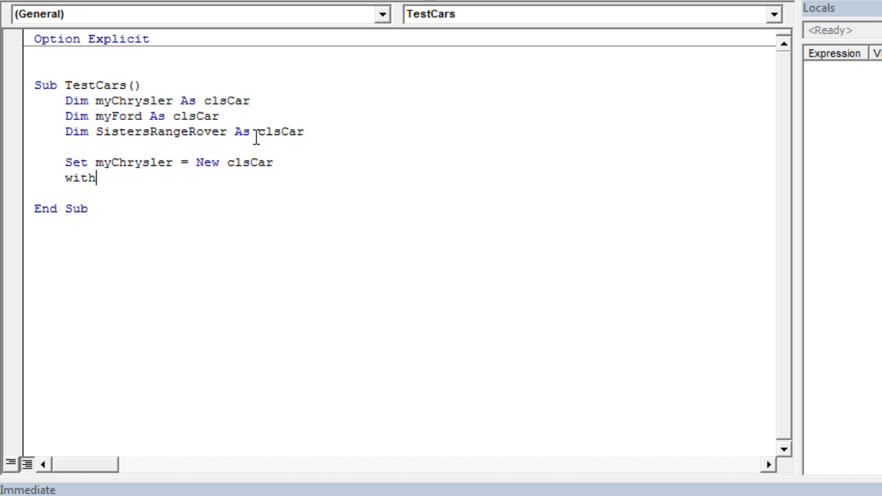
In With myChrysler, set .Brand = "Chrysler" and .Model = "Voyager".
{"action": "type", "text": "myChrysler"}
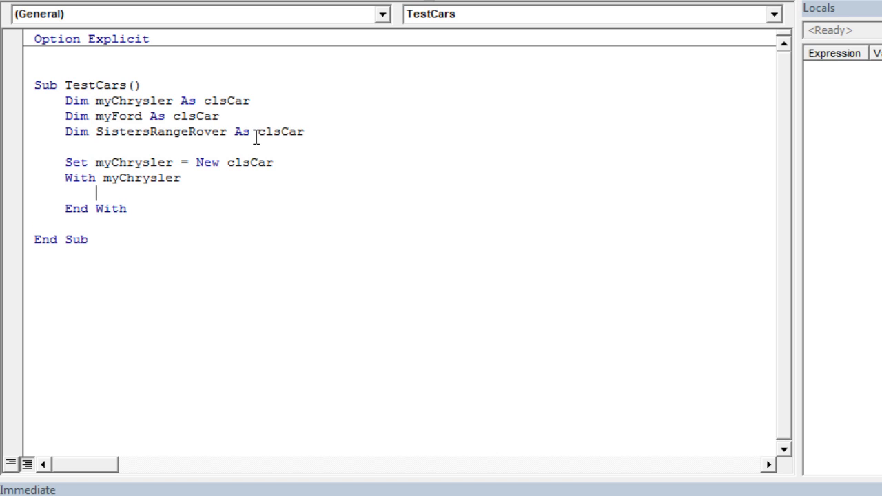
{"action": "type", "text": ".ba"}
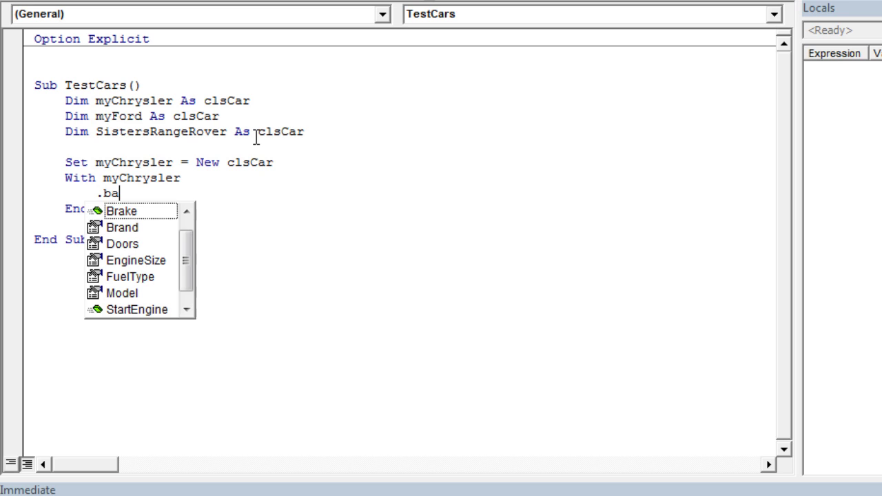
{"action": "type", "text": "Brand ="}
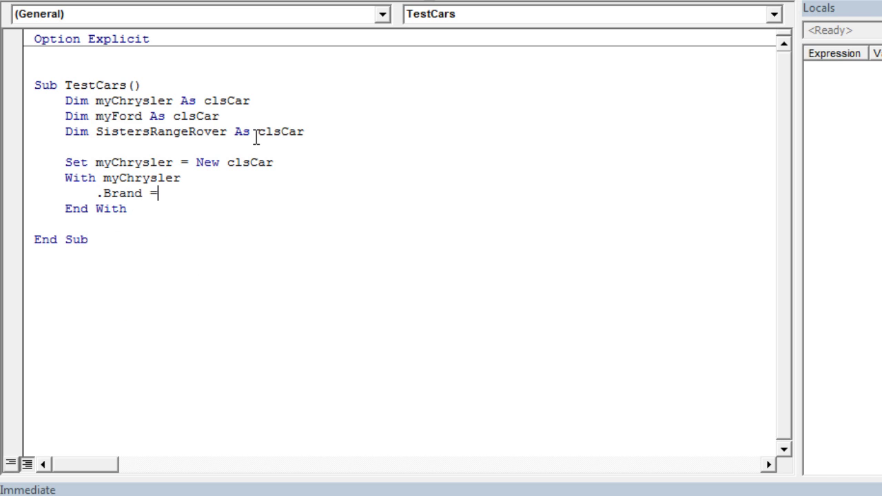
{"action": "type", "text": "\"Chrysler\""}
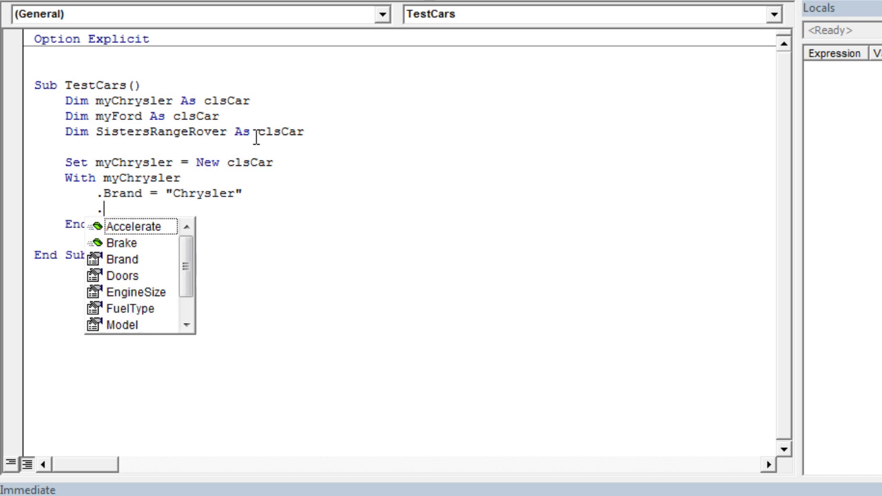
{"action": "type", "text": ".Model = \"Voyager\""}
{"action": "type", "text": ".FuelType = \"Diesel"}
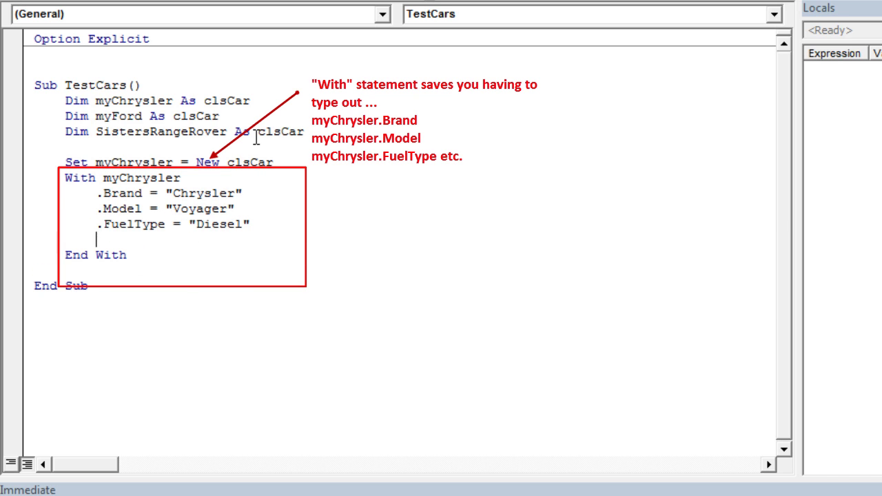
Set .EngineSize = "2.8 Litre" (fixing the Litere typo) and .Doors = 5.
{"action": "type", "text": ".EngineSize"}
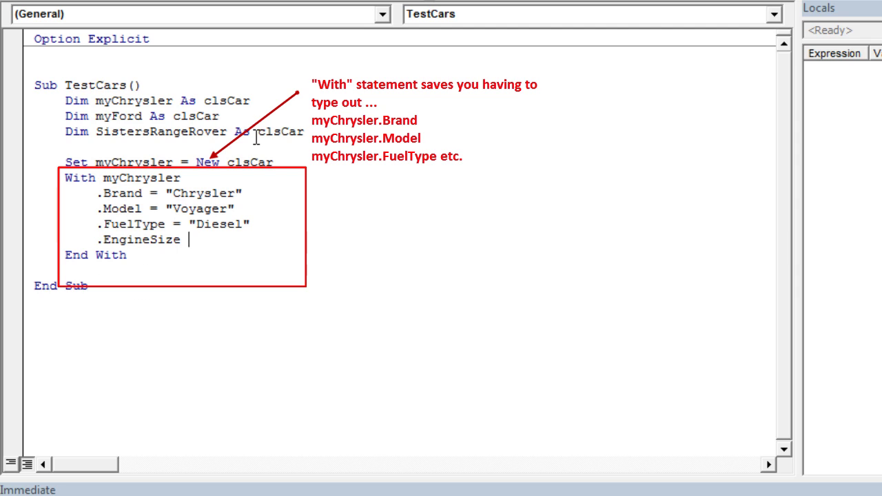
{"action": "type", "text": "=\"2.8"}
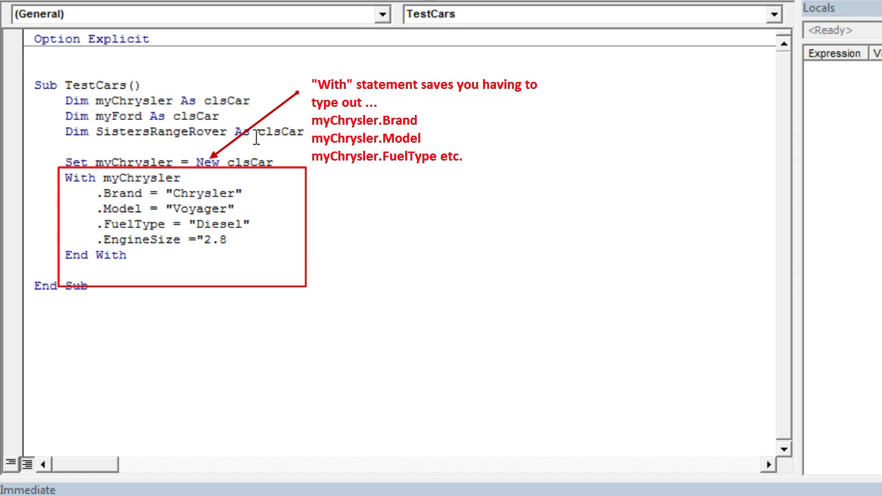
{"action": "type", "text": "Litere"}
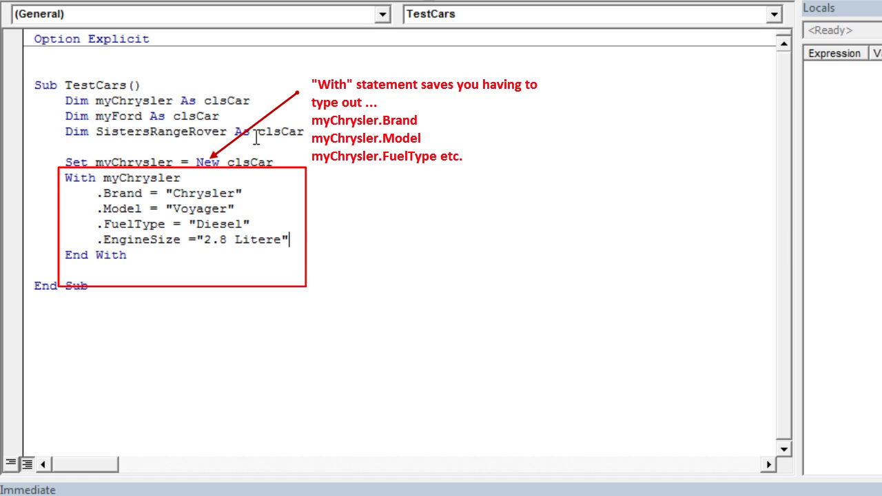
{"action": "key", "text": "Backspace"}
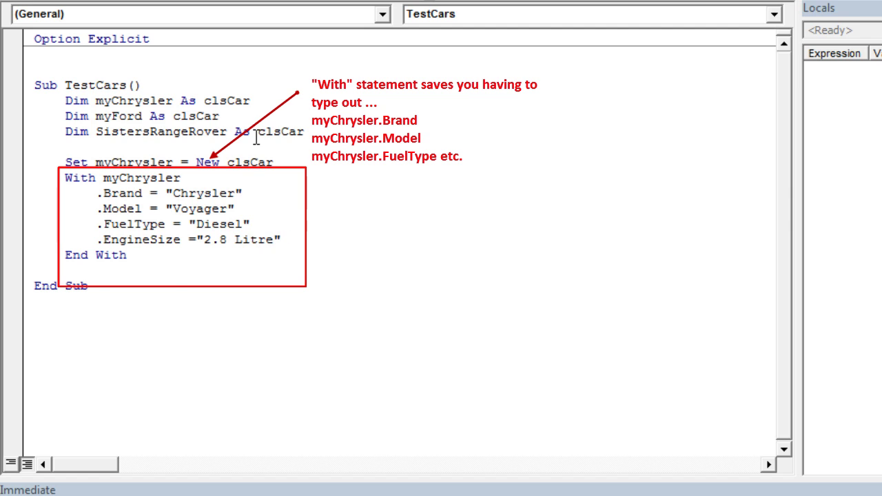
{"action": "type", "text": ".Doors"}
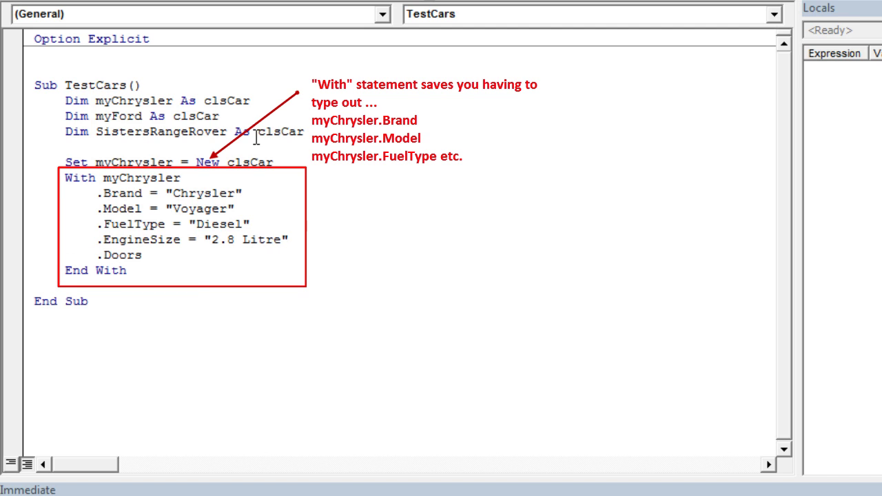
{"action": "type", "text": "= 5"}
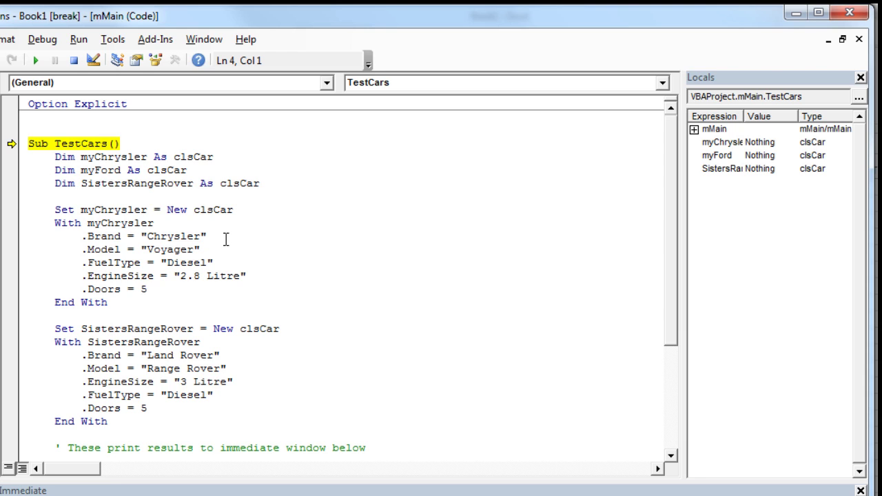
Step to the next line and expand myChrysler and SistersRangeRover in the Locals window.
{"action": "key", "text": "F8"}
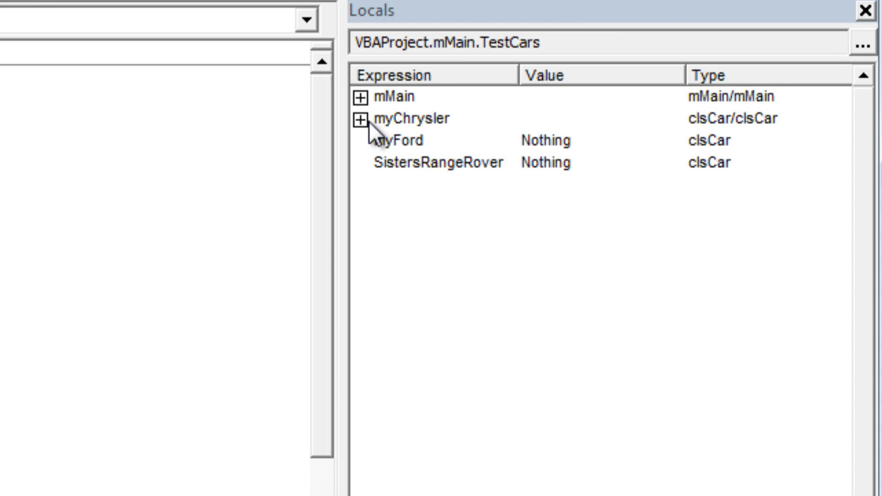
{"action": "left_click", "coordinate": [366, 119]}
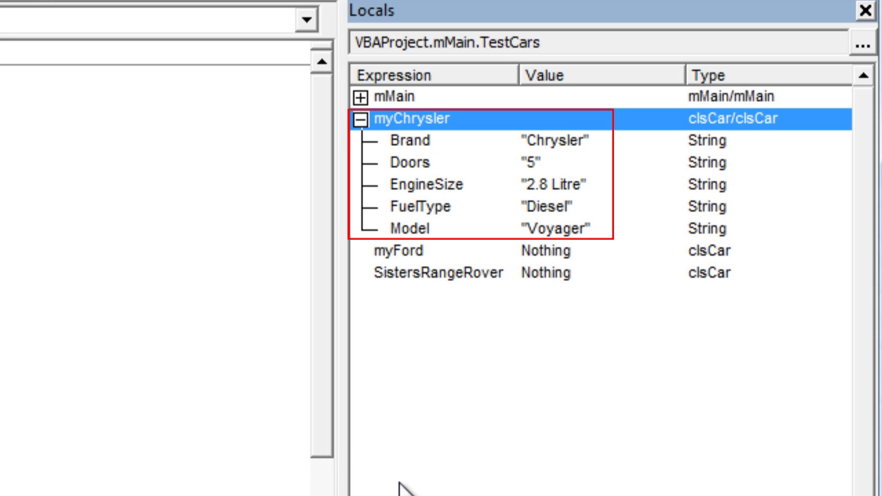
{"action": "mouse_move", "coordinate": [585, 482]}
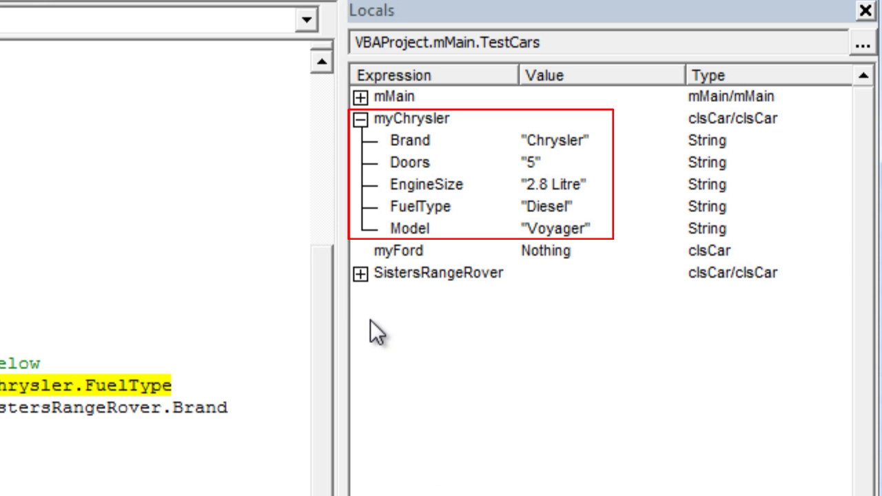
{"action": "left_click", "coordinate": [364, 274]}
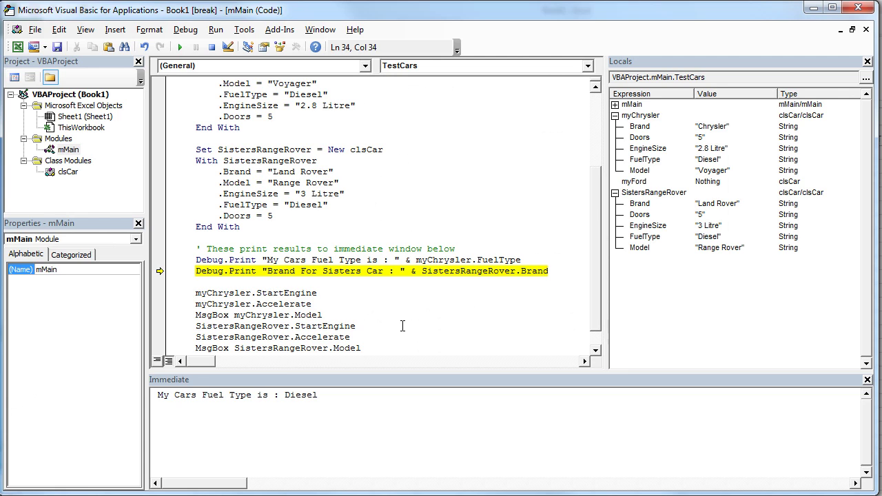
Step through the Debug.Print of Land Rover and into clsCar.StartEngine.
{"action": "key", "text": "F8"}
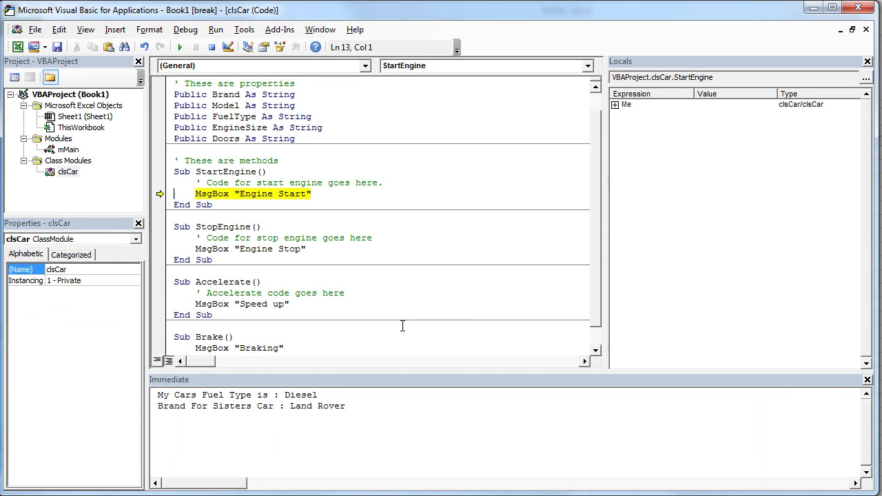
{"action": "key", "text": "F8"}
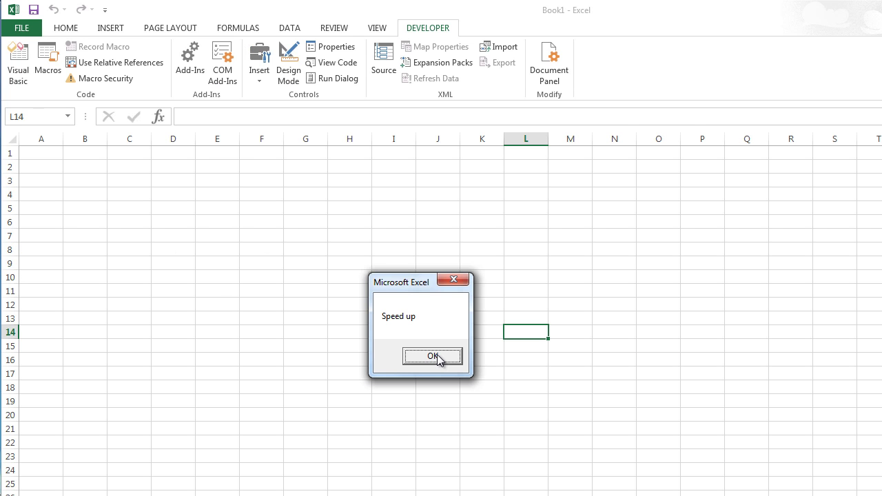
Dismiss the Speed up, Voyager and Engine Start message boxes with OK.
{"action": "left_click", "coordinate": [431, 355]}
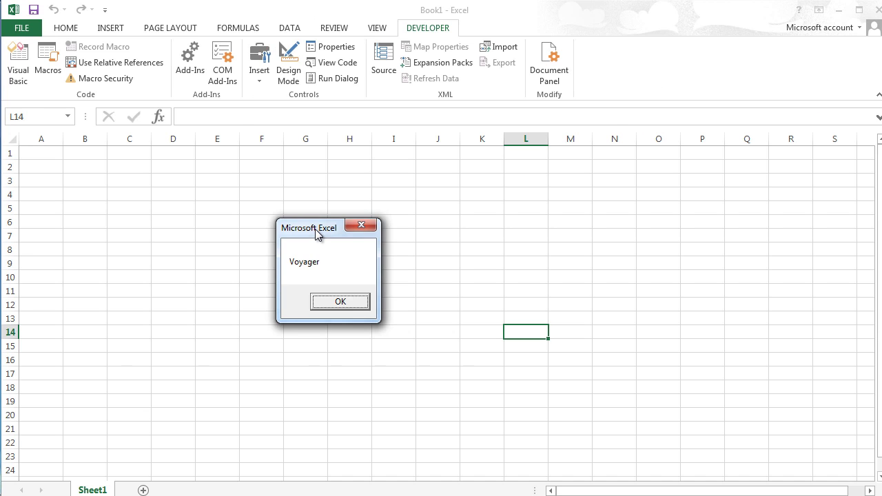
{"action": "left_click", "coordinate": [339, 301]}
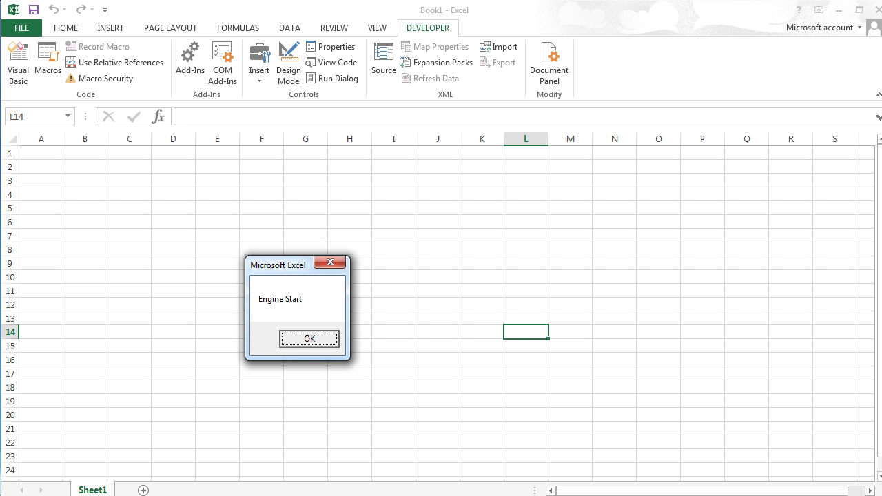
{"action": "left_click", "coordinate": [309, 339]}
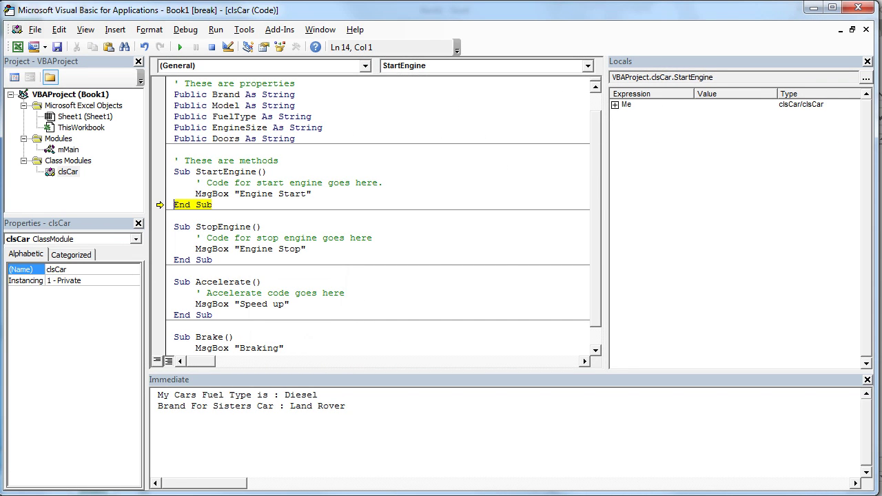